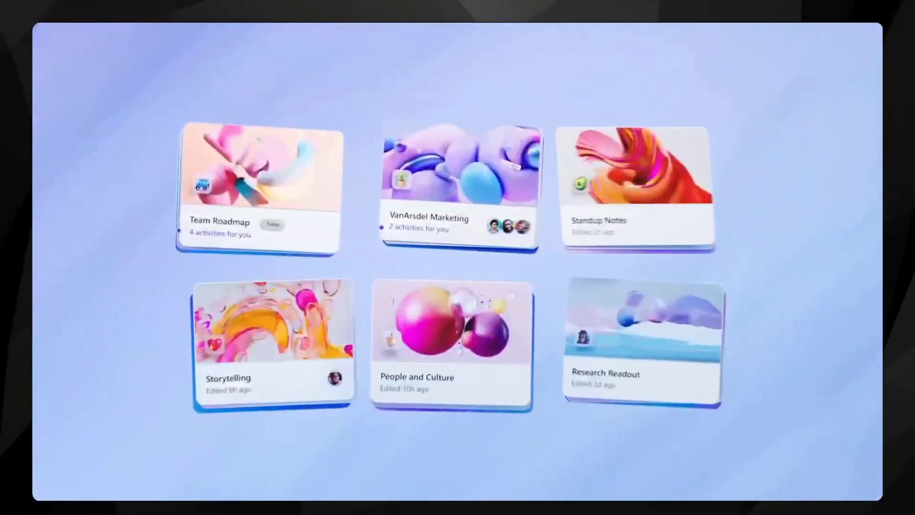
Open the VanArsdel Marketing workspace and its Project Overview page
{"action": "left_click", "coordinate": [458, 187]}
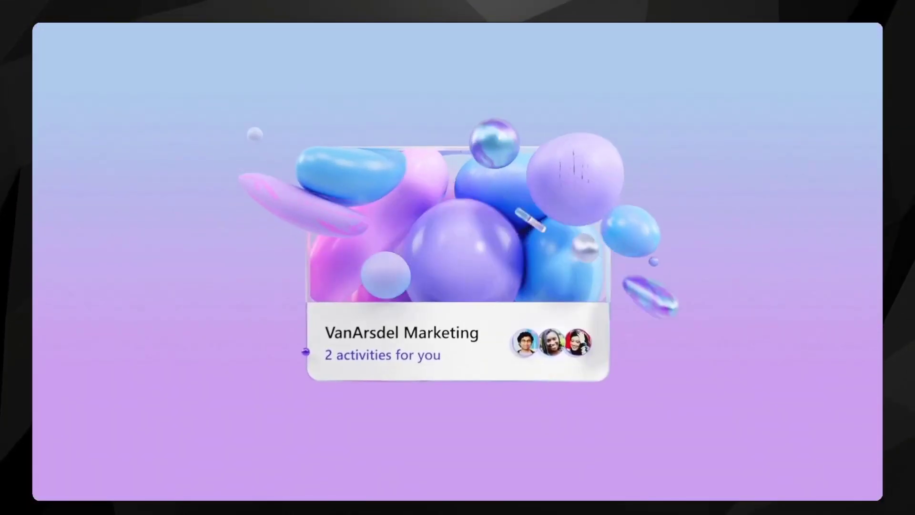
{"action": "left_click", "coordinate": [402, 345]}
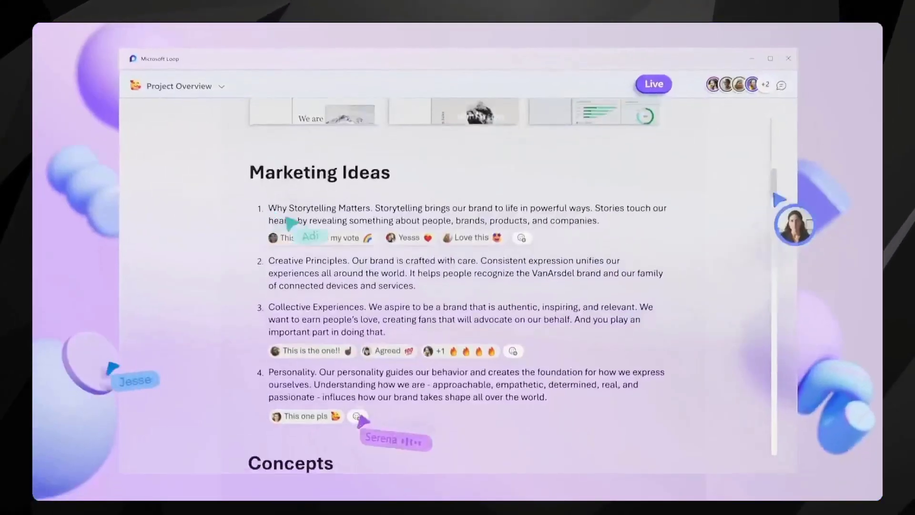
Scroll through the Marketing Ideas list on Project Overview before leaving for Retrospective Retreat
{"action": "scroll", "scroll_direction": "down", "scroll_amount": 3}
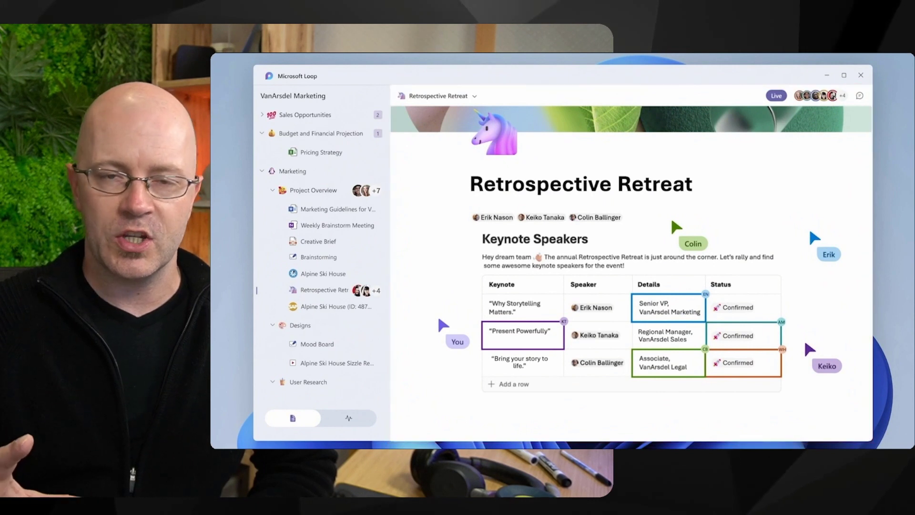
Under Important Stuff, start an @-mention to link workspace pages such as Creative Brief and Retrospective Retreat
{"action": "left_click", "coordinate": [313, 189]}
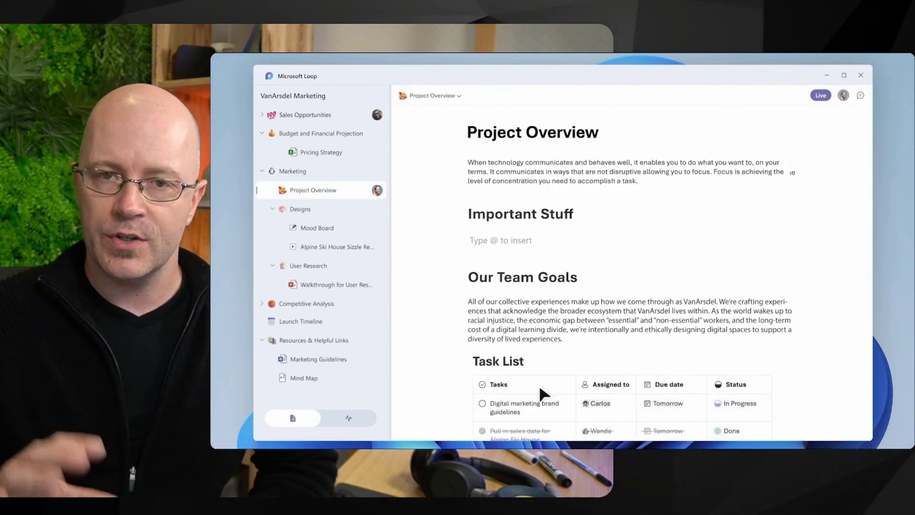
{"action": "type", "text": "@Ma"}
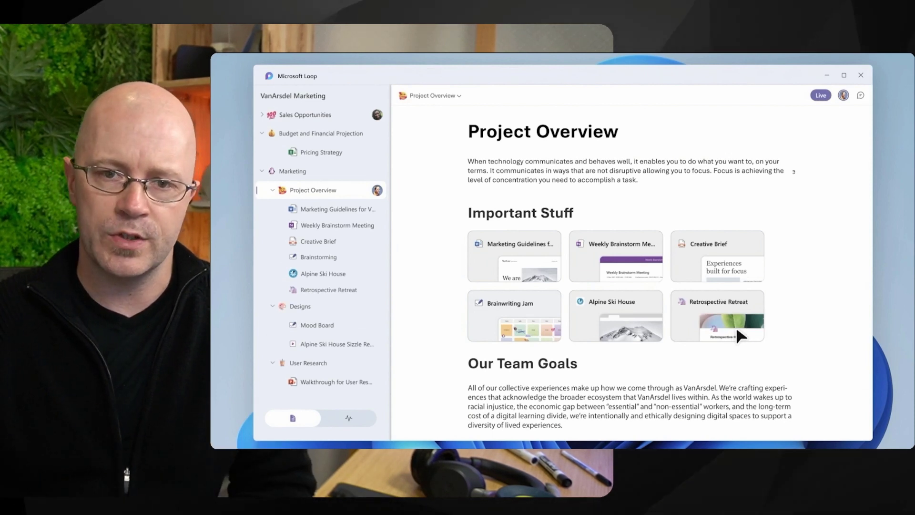
{"action": "scroll", "scroll_direction": "down", "scroll_amount": 3}
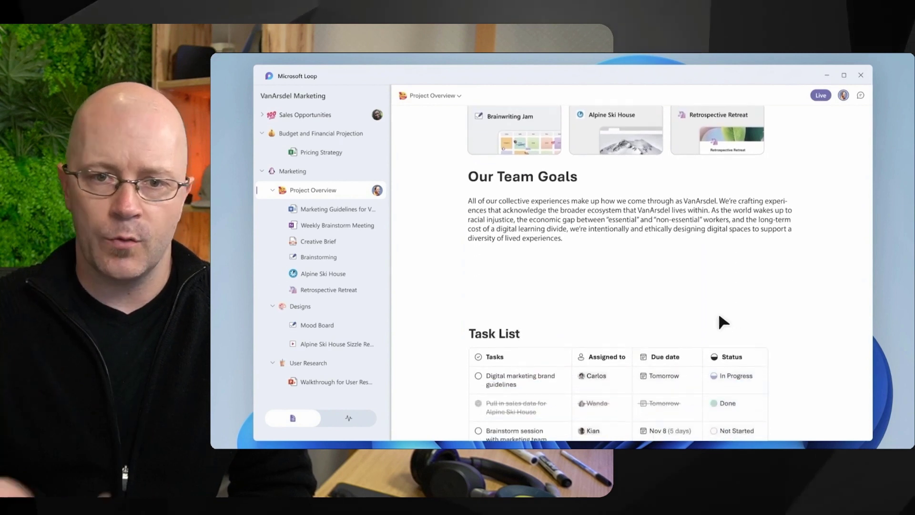
{"action": "scroll", "scroll_direction": "down", "scroll_amount": 3}
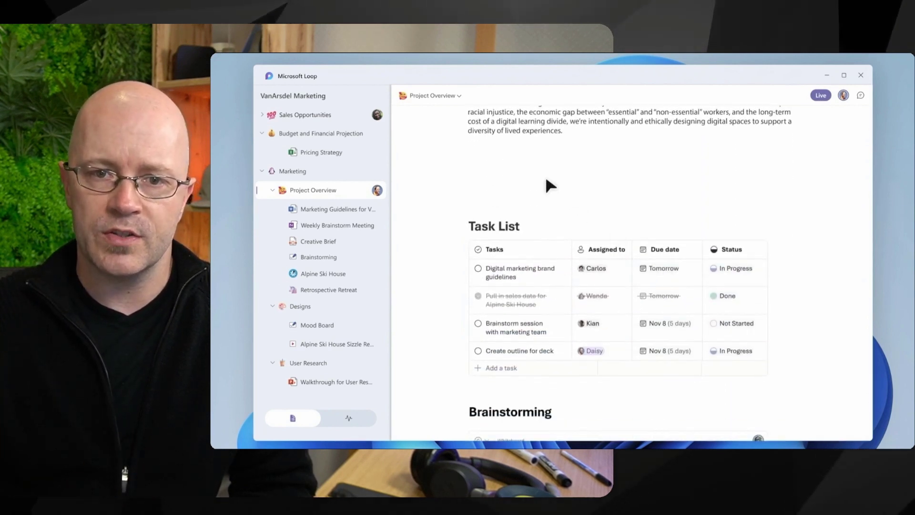
{"action": "left_click", "coordinate": [501, 173]}
{"action": "type", "text": "@"}
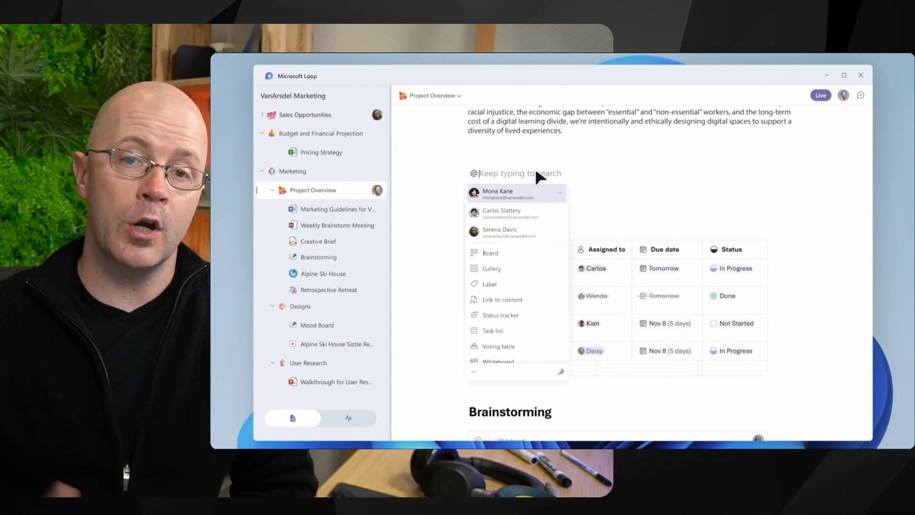
{"action": "type", "text": "A"}
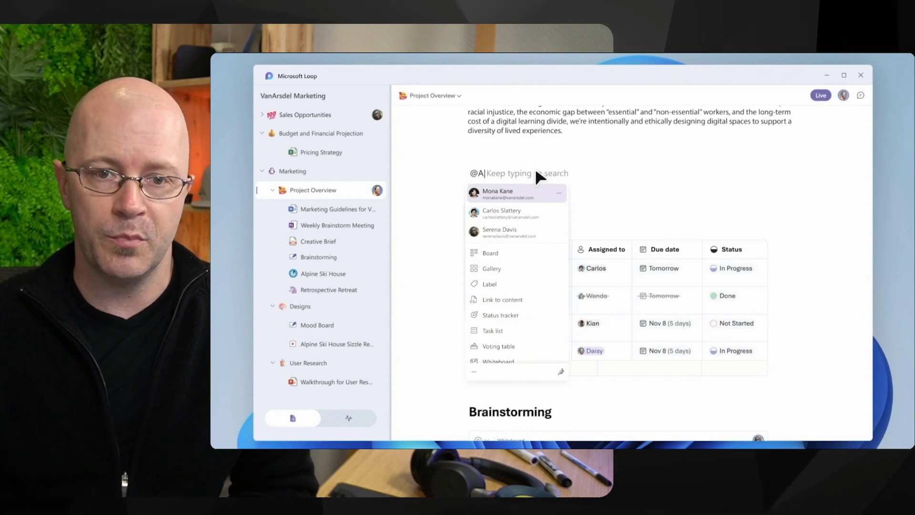
{"action": "type", "text": "lpine"}
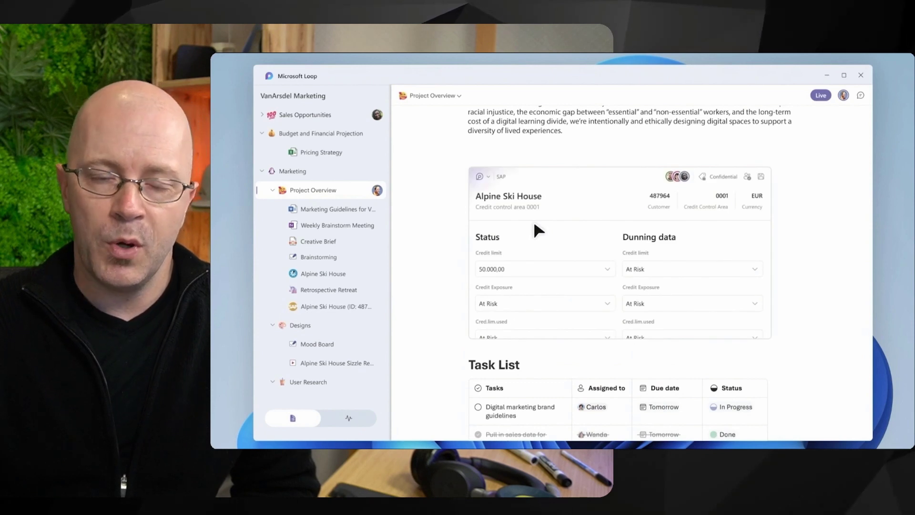
Scroll Project Overview to the Brainstorm whiteboard of coloured sticky notes below the linked pages
{"action": "scroll", "scroll_direction": "up", "scroll_amount": 3}
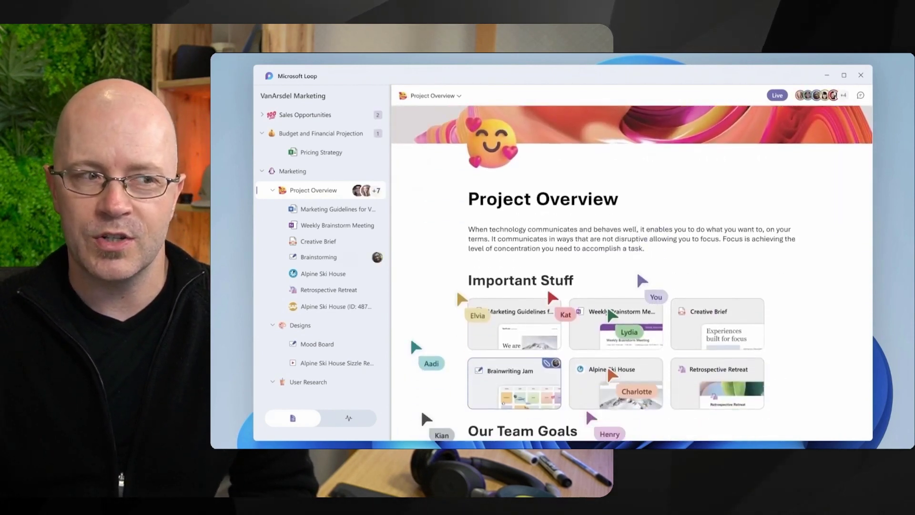
{"action": "scroll", "scroll_direction": "down", "scroll_amount": 3}
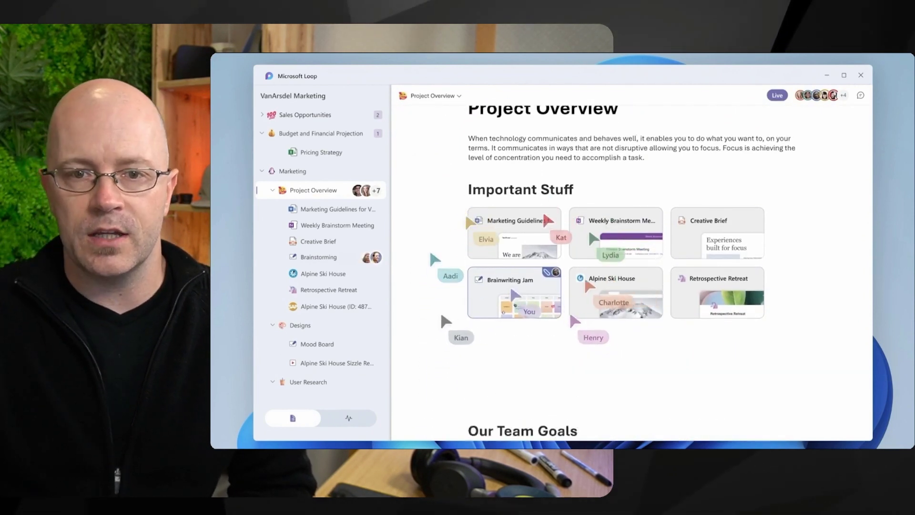
{"action": "scroll", "scroll_direction": "down", "scroll_amount": 3}
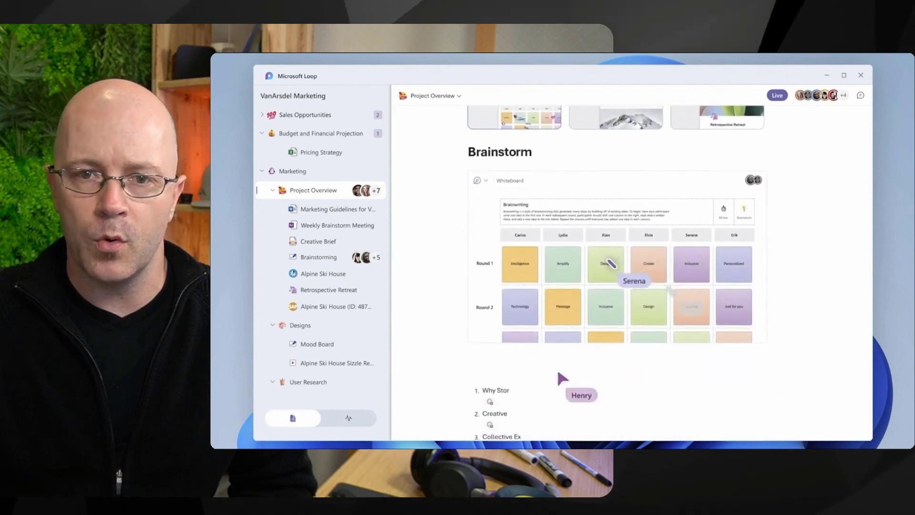
Scroll past Marketing Ideas and open the Retrospective Retreat page from the sidebar
{"action": "scroll", "scroll_direction": "down", "scroll_amount": 3}
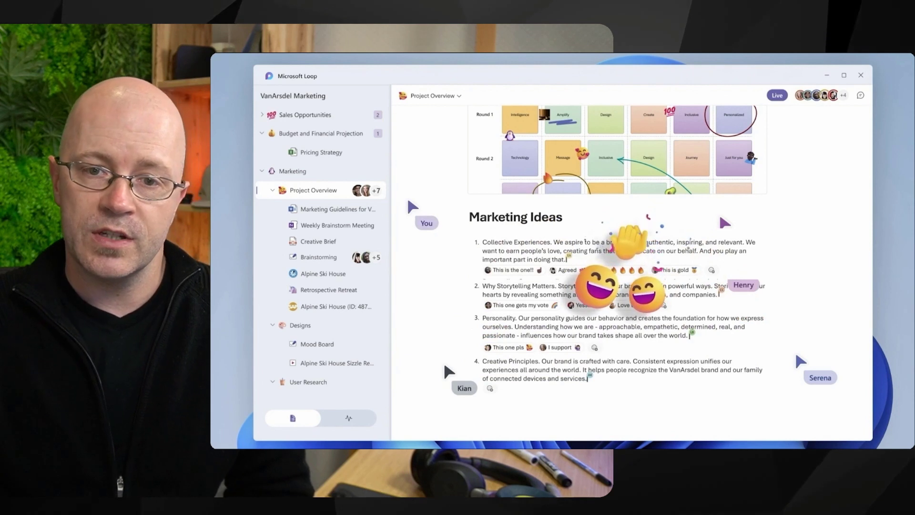
{"action": "left_click", "coordinate": [326, 289]}
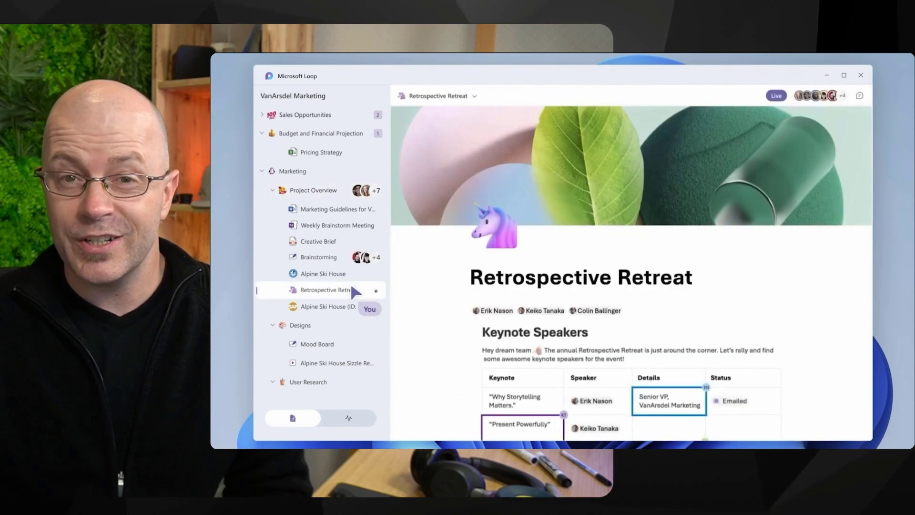
Review the Keynote Speakers table, then return to the Project Overview page from the sidebar
{"action": "scroll", "scroll_direction": "down", "scroll_amount": 3}
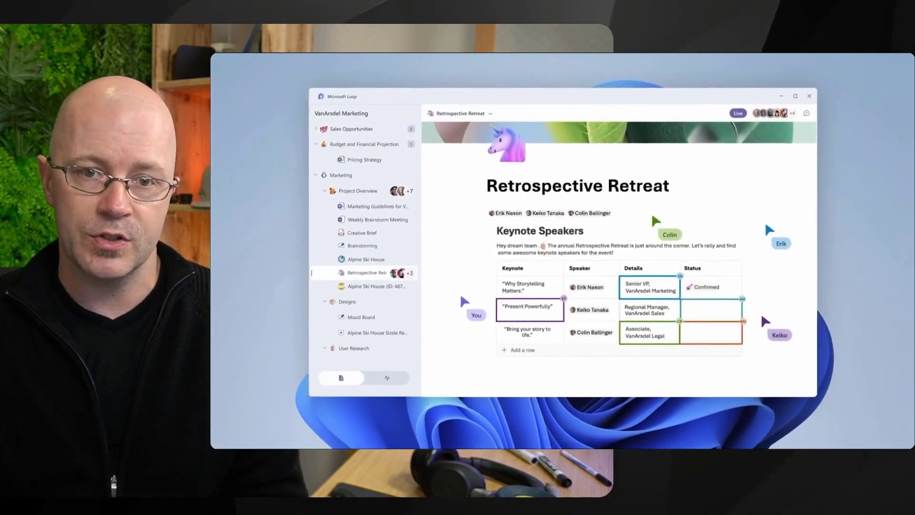
{"action": "left_click", "coordinate": [795, 95]}
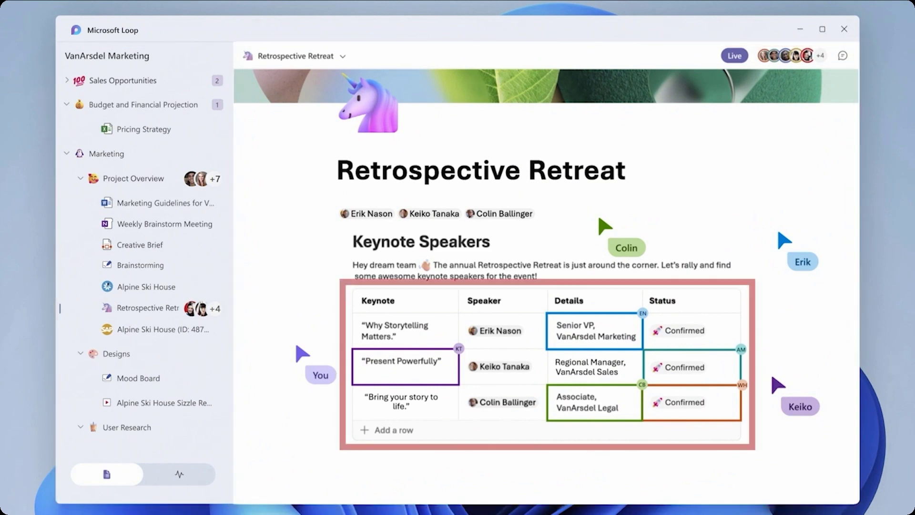
{"action": "left_click", "coordinate": [133, 179]}
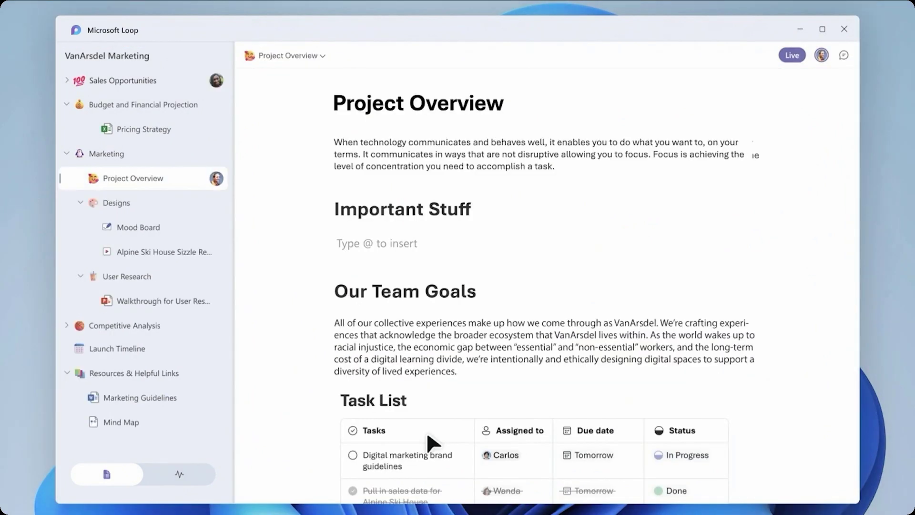